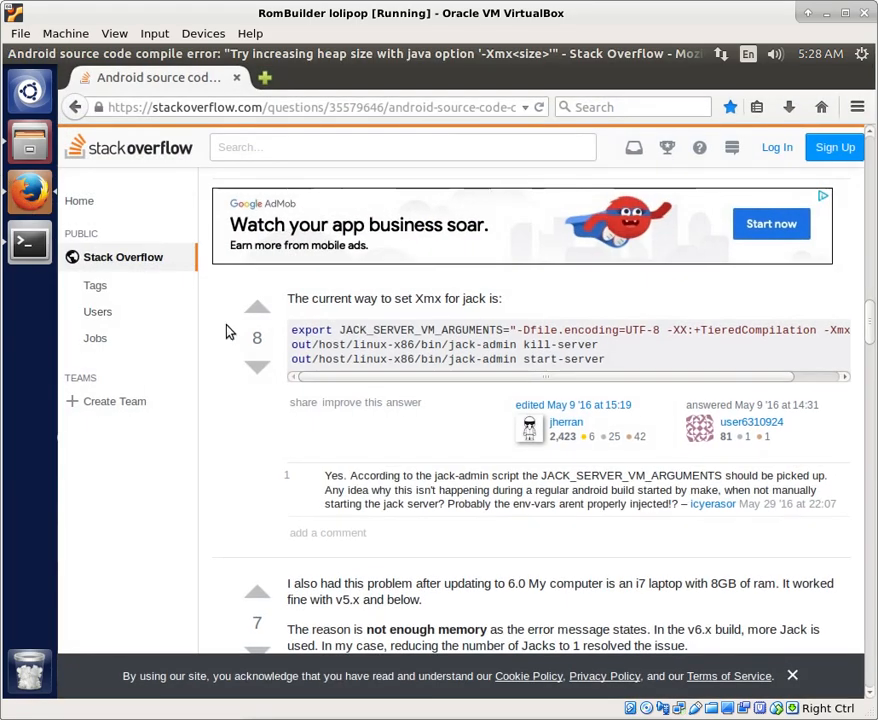
mouse_move(296, 488)
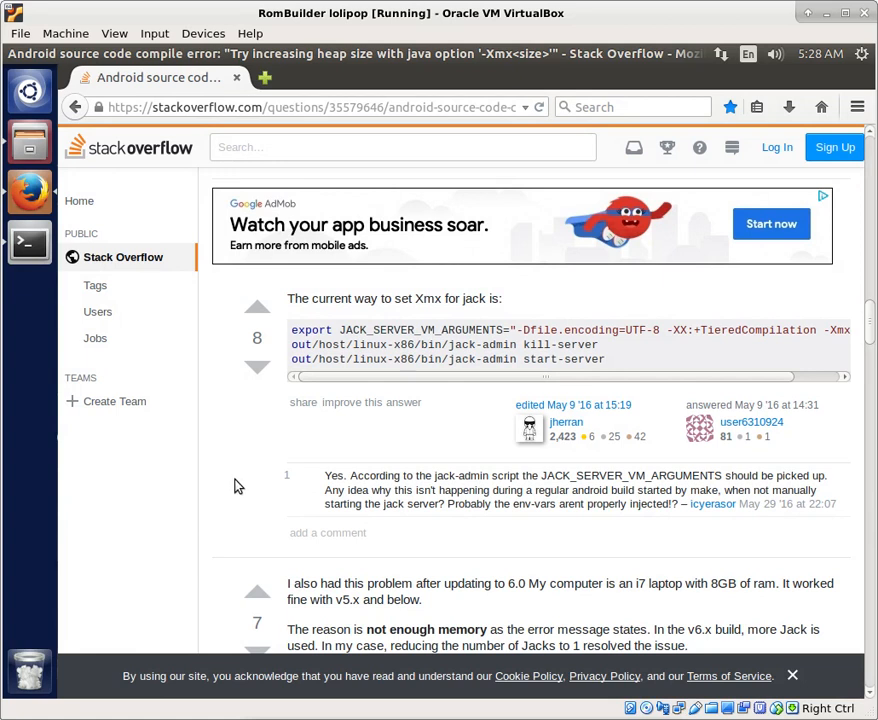
mouse_move(214, 482)
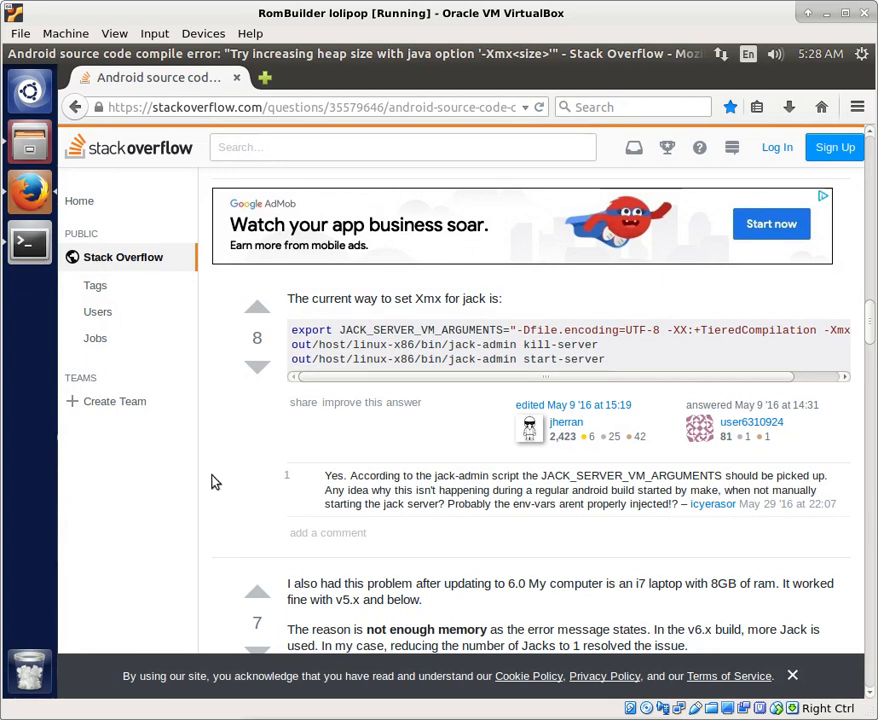
mouse_move(540, 376)
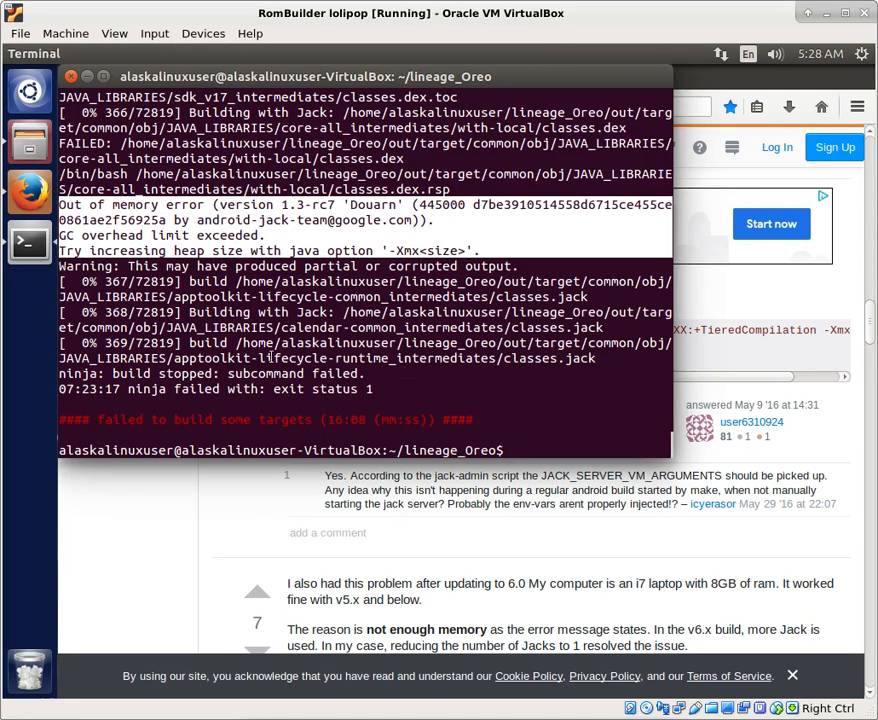
Stop the Jack server with jack-admin stop-server; output reports no Jack server running.
type("clear")
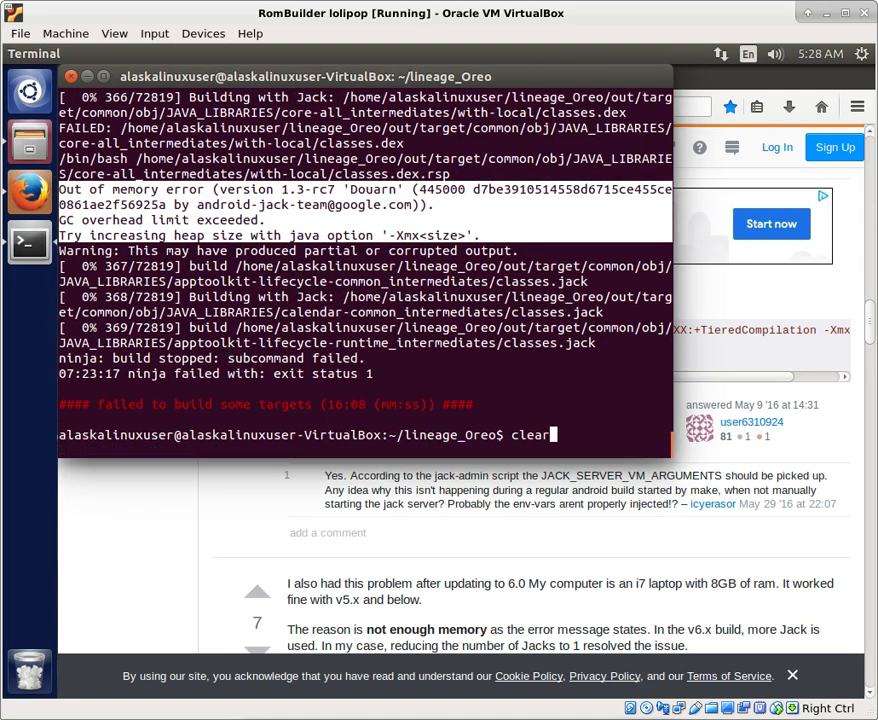
type("export ANDROID_JACK_VM_ARGS=\"-Xmx2g -Dfile.encoding=UTF-8 -XX:+TieredCompilation\"")
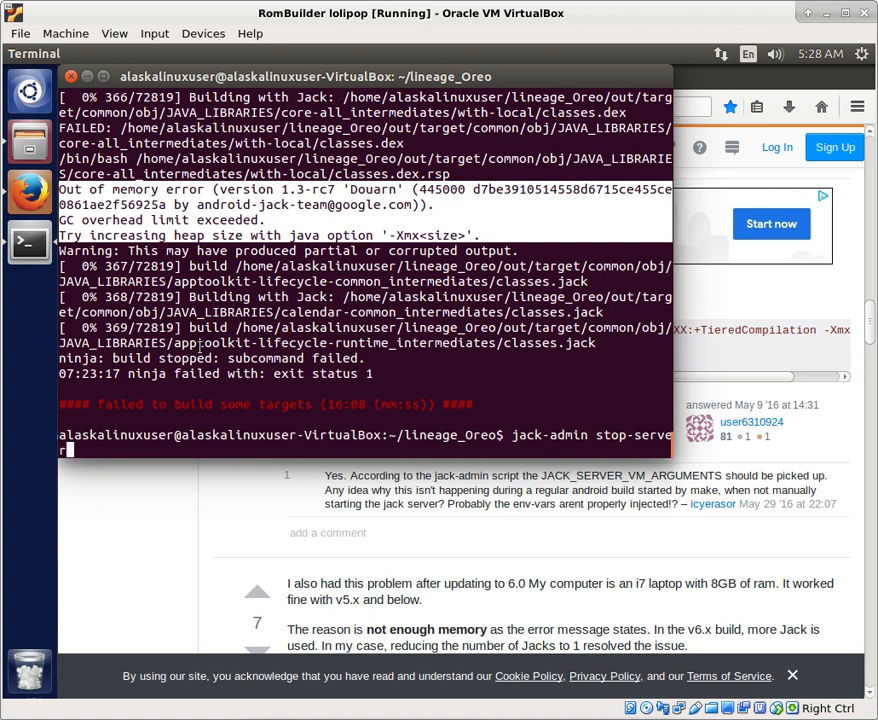
key("Return")
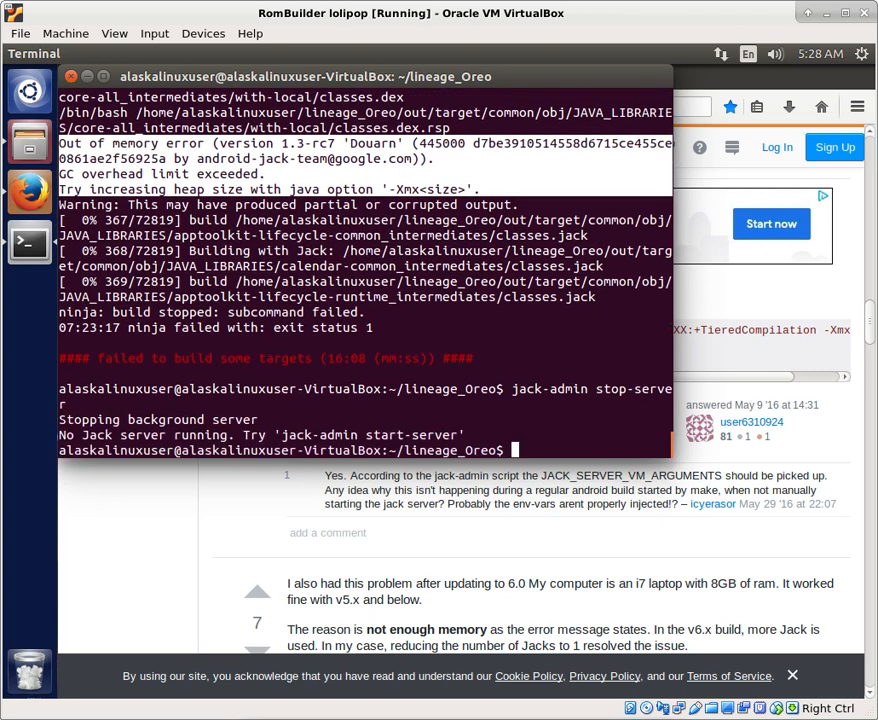
mouse_move(200, 346)
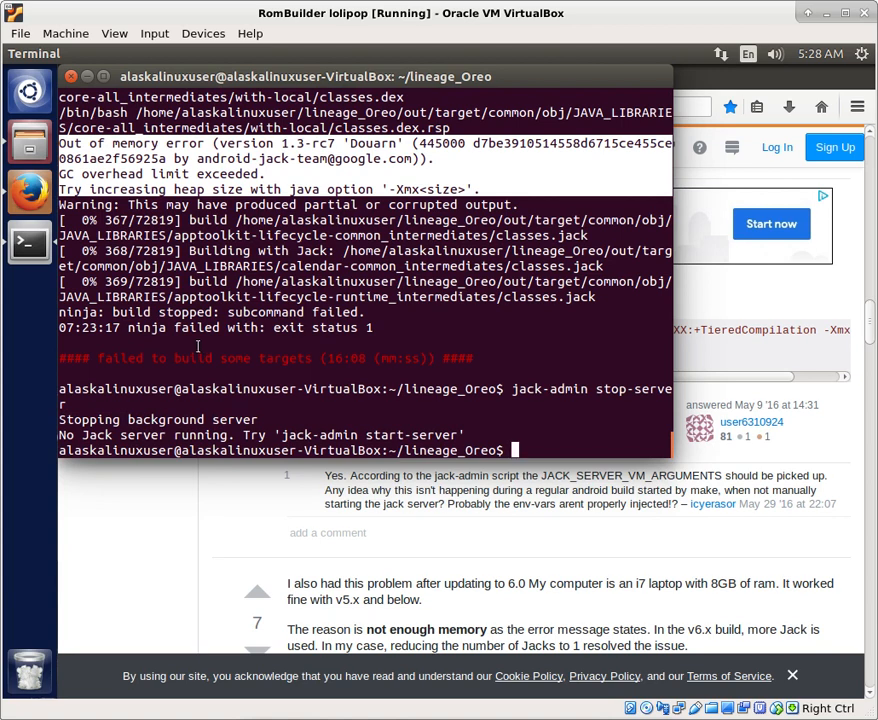
Kill the Jack server with ./prebuilts/sdk/tools/jack-admin kill-server, then clear the terminal.
type("brunch lineage_life_xl-eng |tee logs")
type("./prebuilts/sdk/tools/jack-admin kill-server")
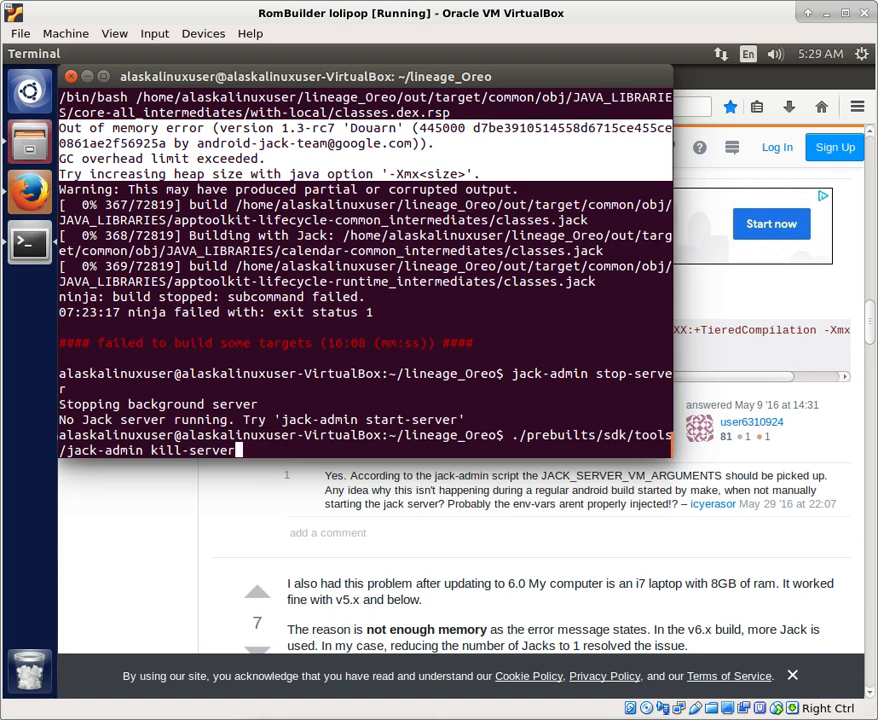
key("Return")
type("jack-admin stop-server")
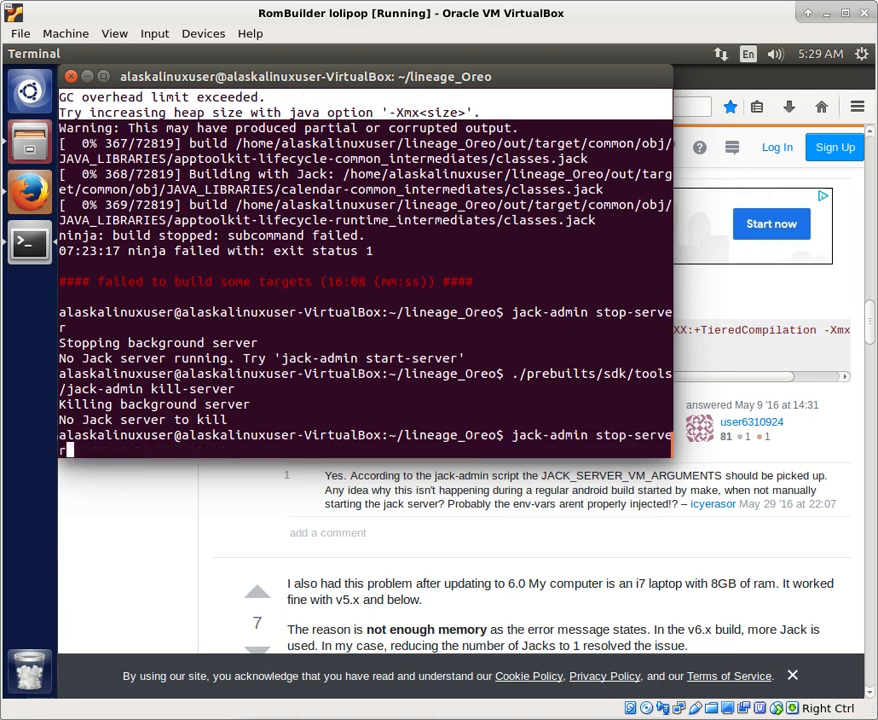
type("clear")
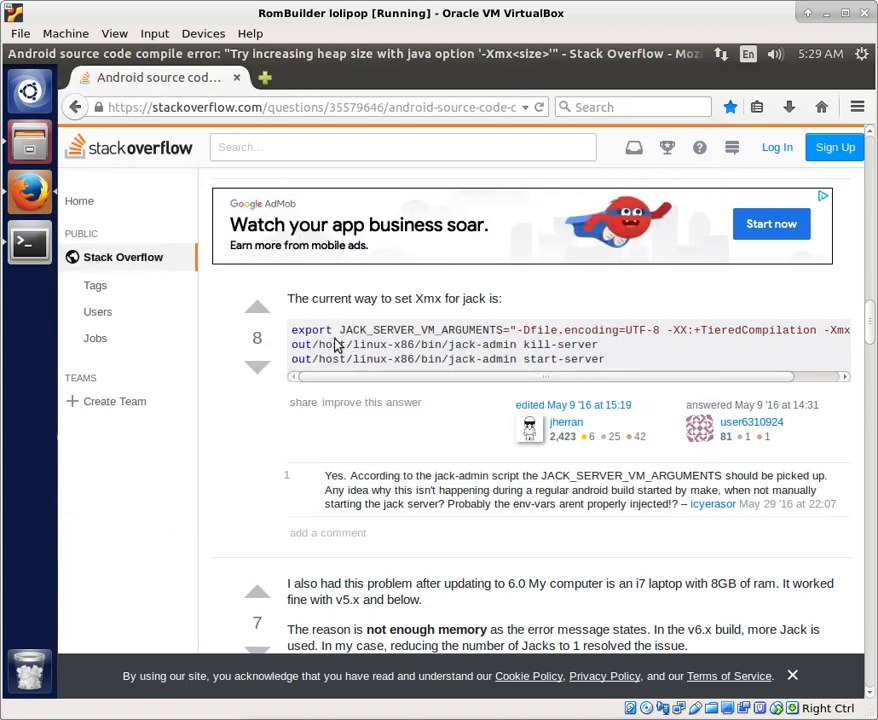
mouse_move(528, 330)
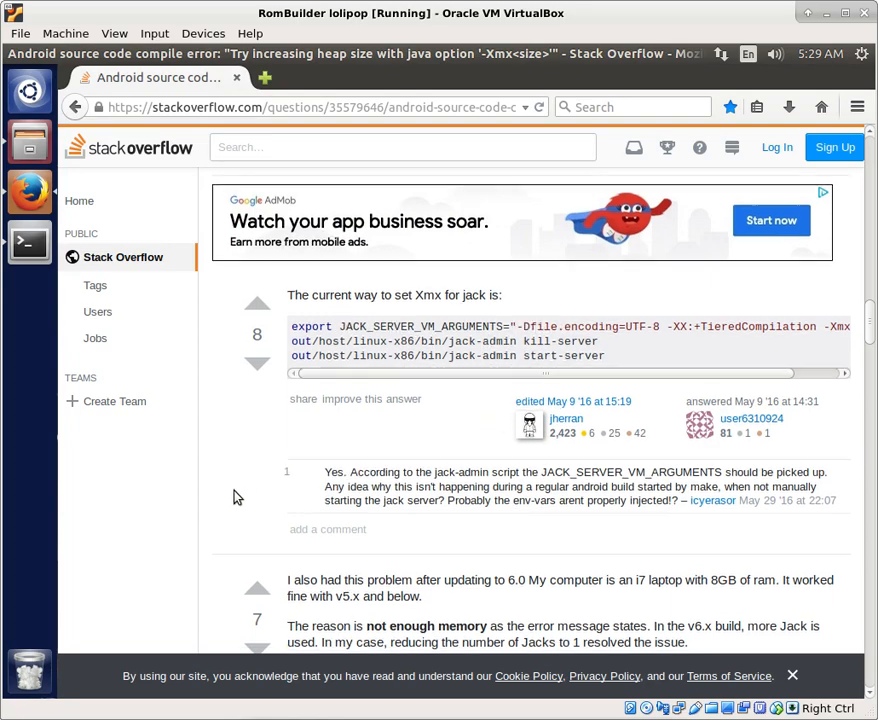
Scroll to the Stack Overflow answer and select its export ANDROID_JACK_VM_ARGS command text.
scroll("down", 3)
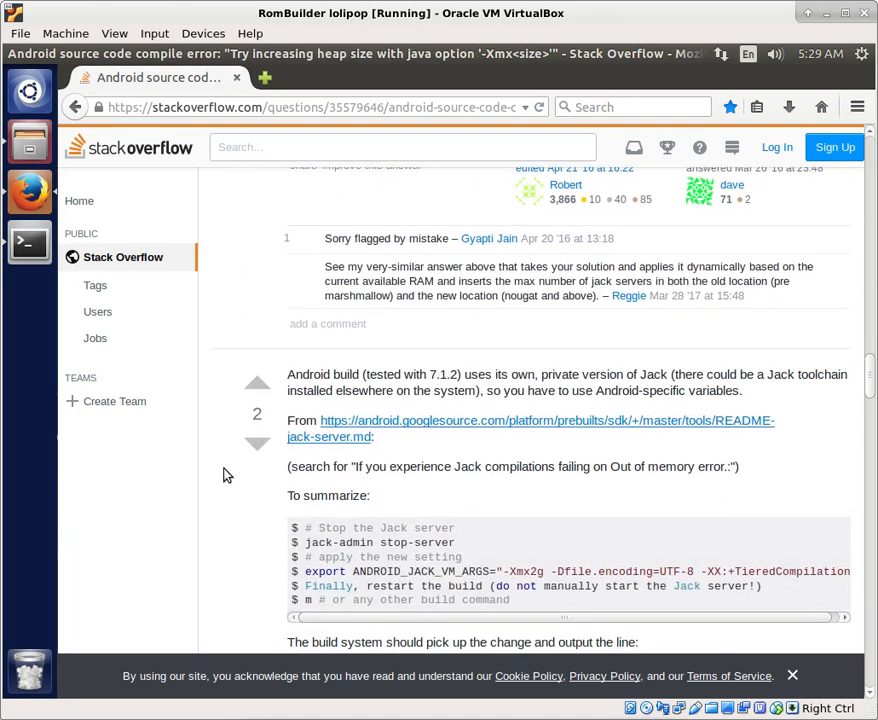
scroll("down", 3)
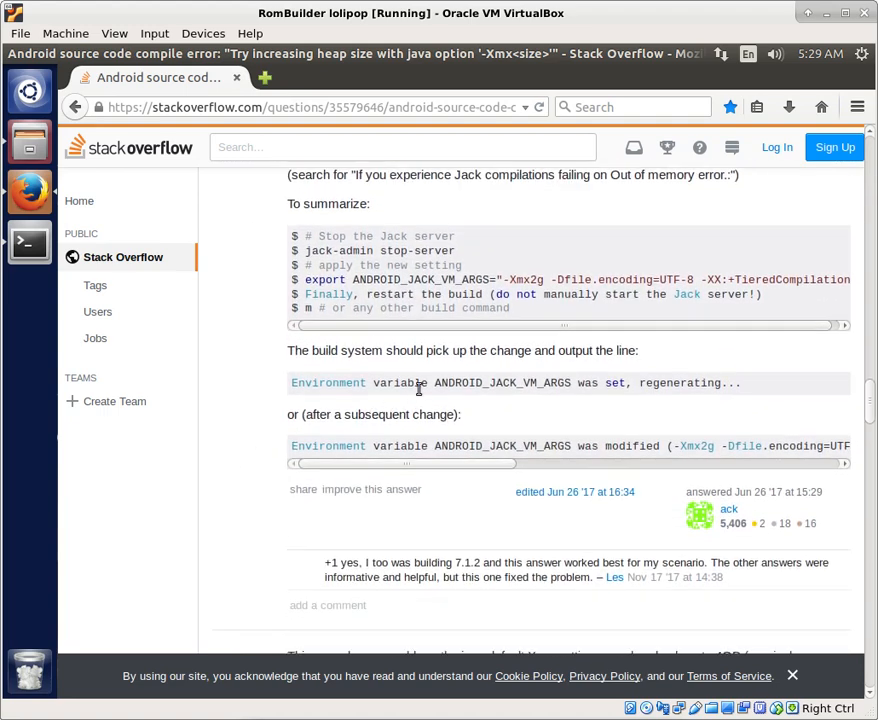
double_click(456, 384)
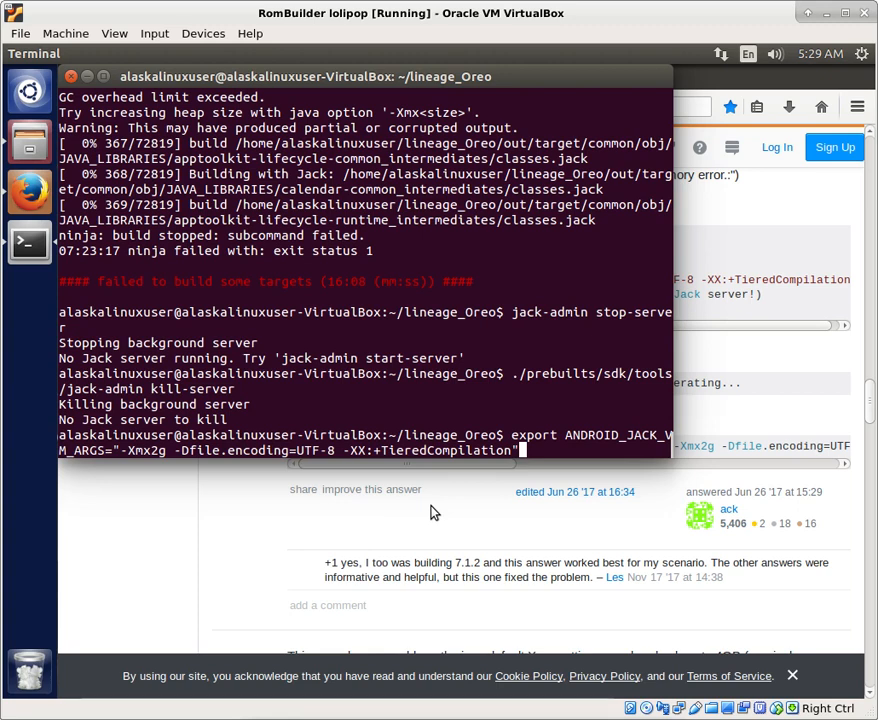
Run the ANDROID_JACK_VM_ARGS export and restart brunch; output shows 'ANDROID_JACK_VM_ARGS was set, regenerating'.
key("Return")
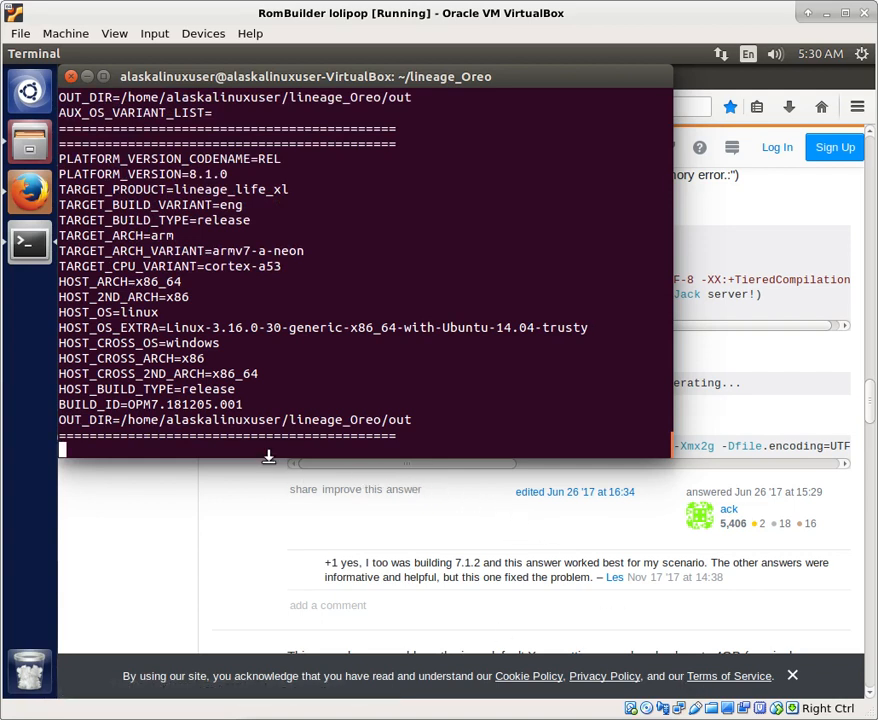
mouse_move(184, 452)
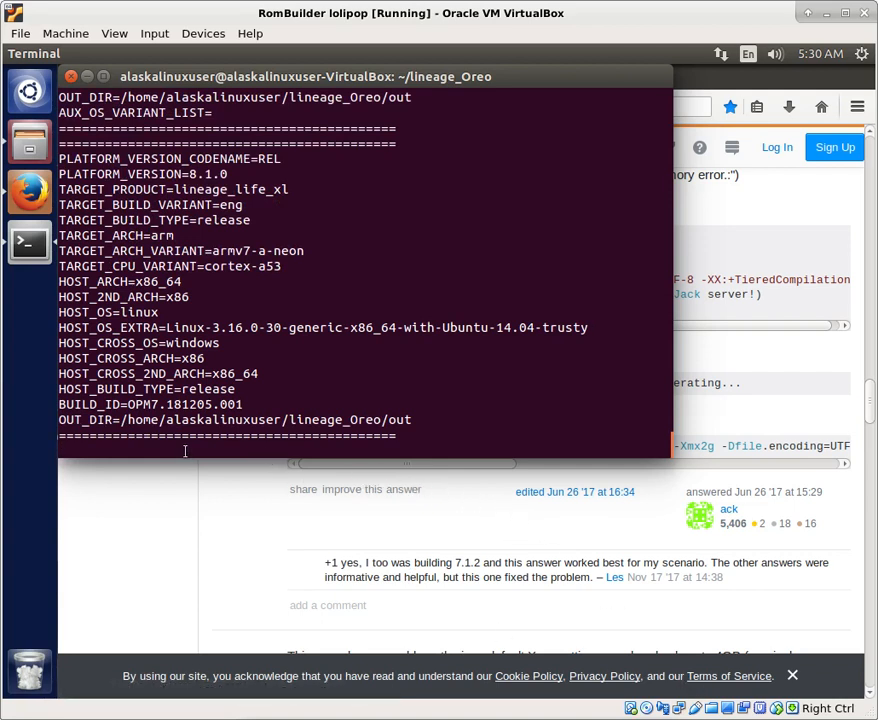
mouse_move(348, 548)
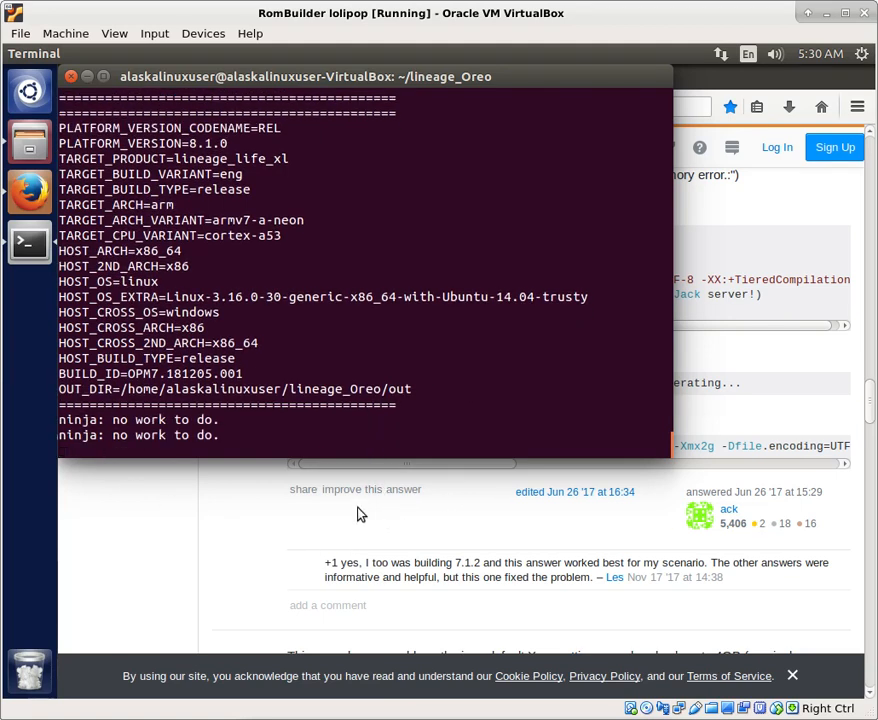
mouse_move(396, 582)
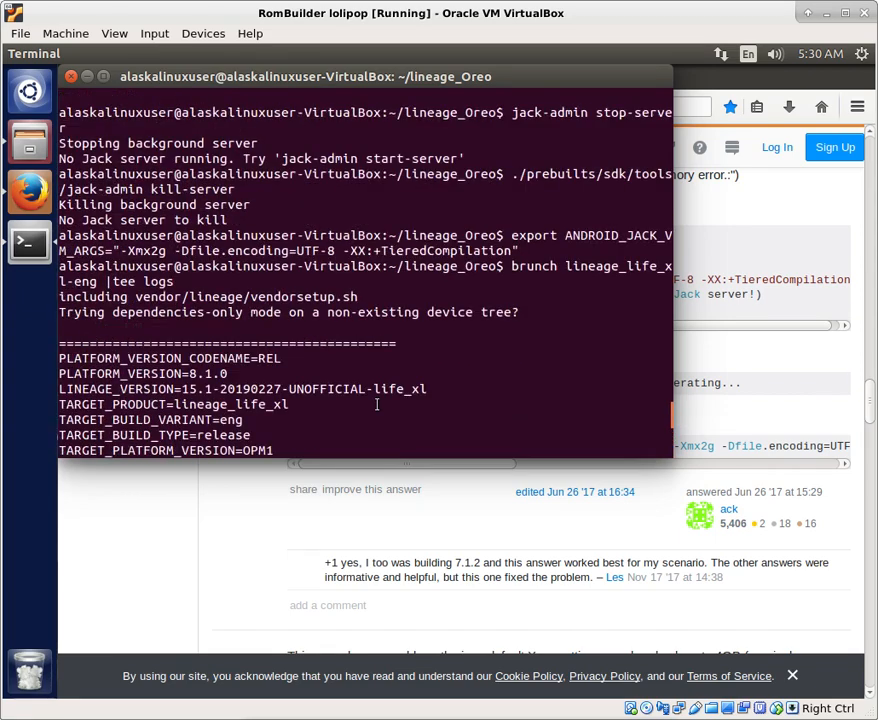
scroll("down", 3)
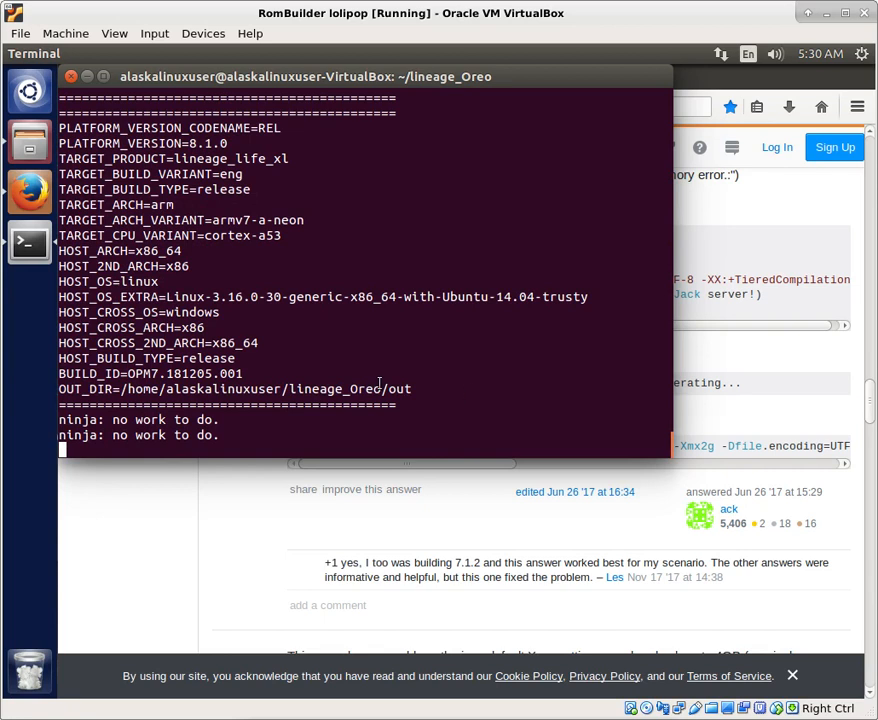
mouse_move(280, 488)
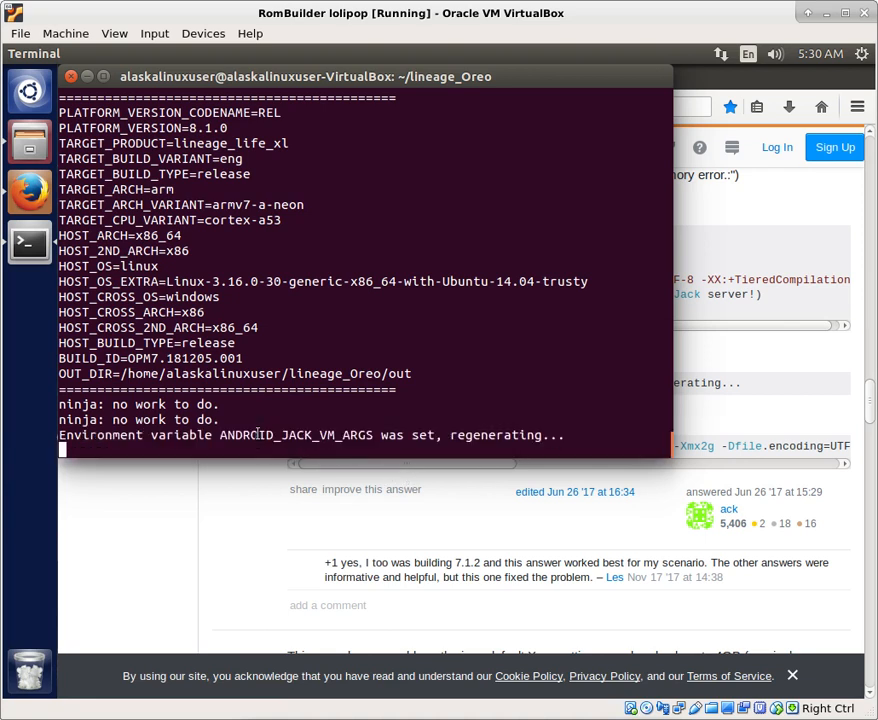
double_click(296, 436)
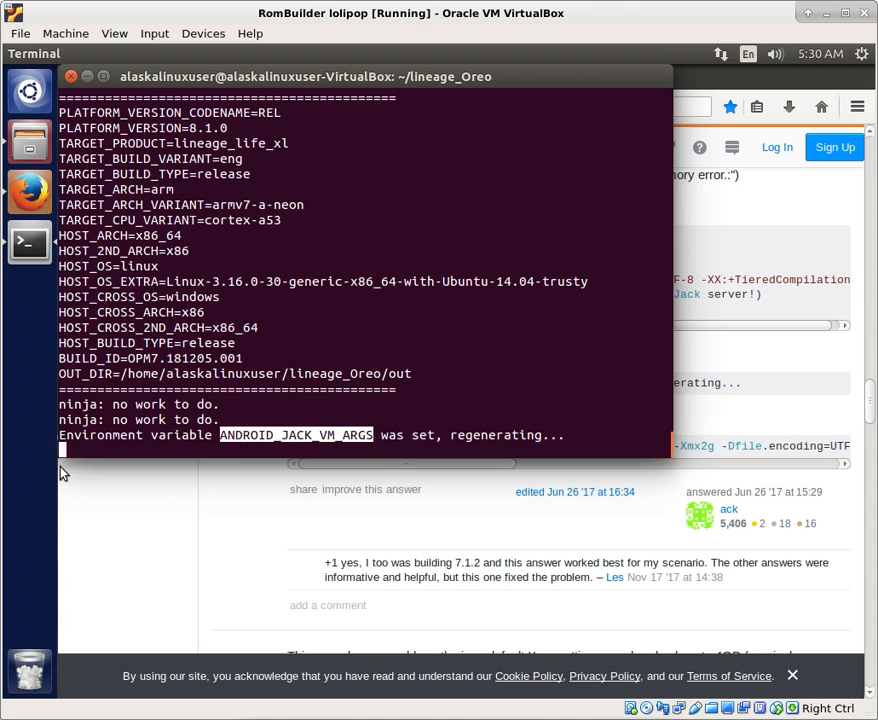
mouse_move(42, 470)
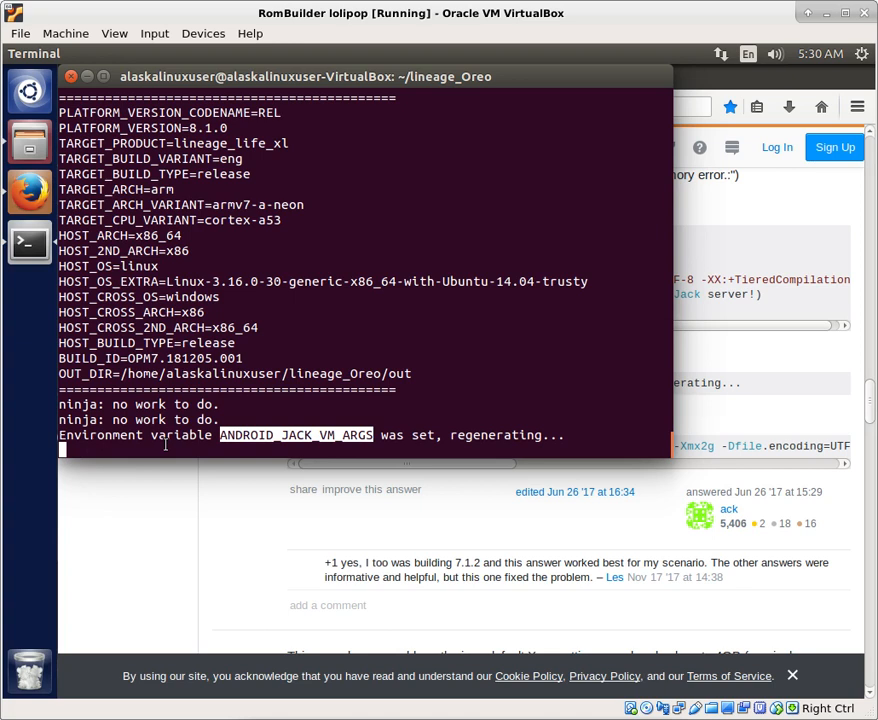
mouse_move(276, 614)
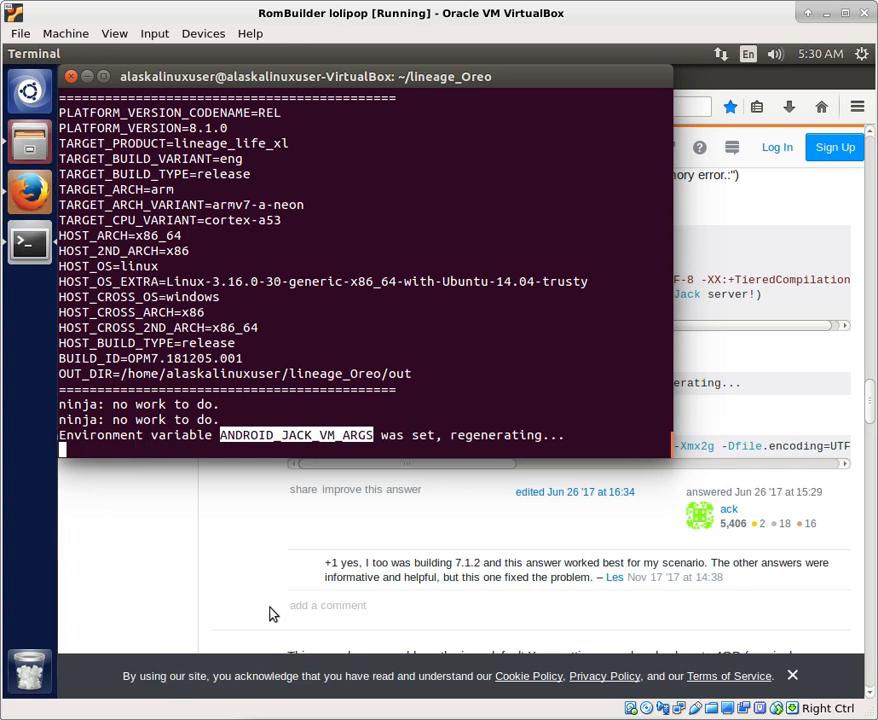
mouse_move(848, 428)
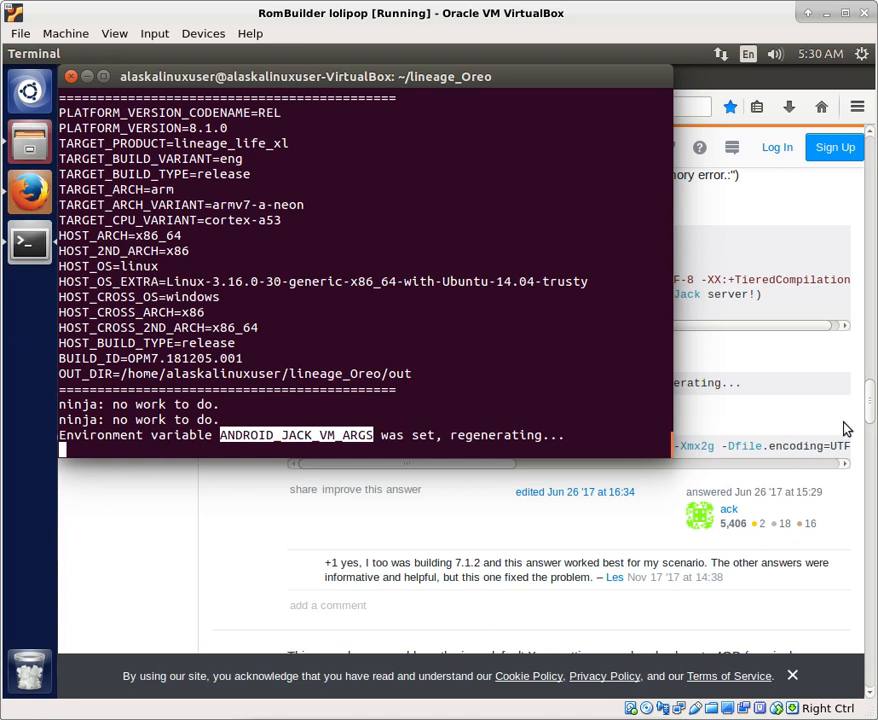
mouse_move(98, 506)
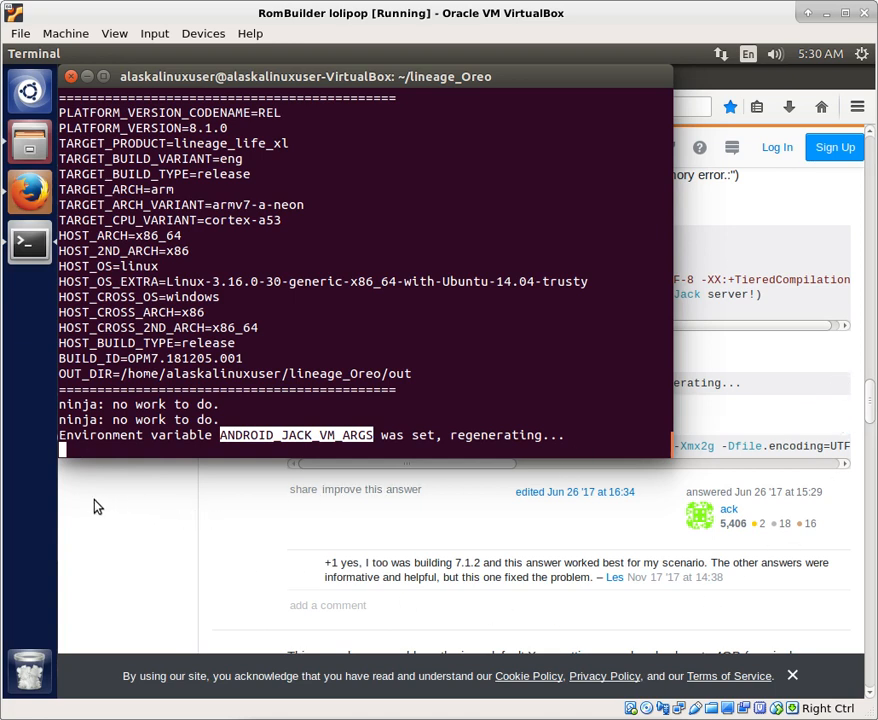
mouse_move(180, 492)
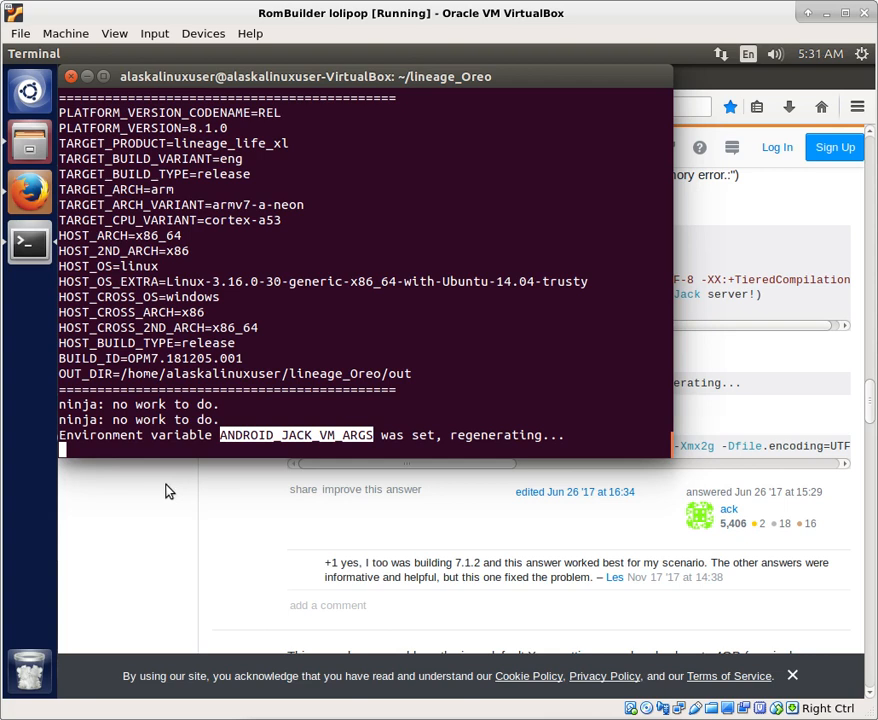
mouse_move(256, 408)
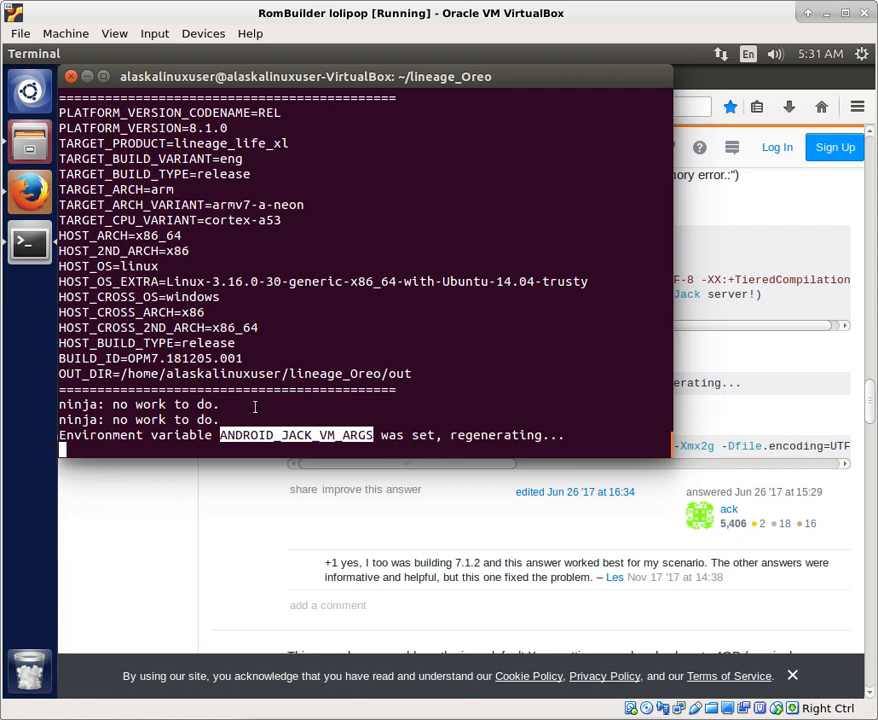
mouse_move(156, 510)
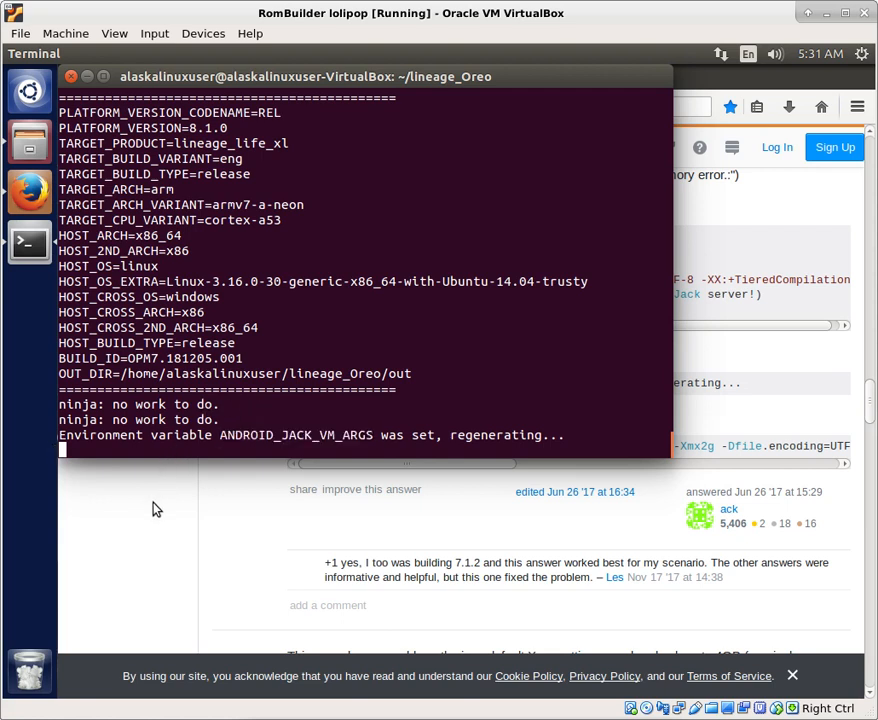
mouse_move(192, 498)
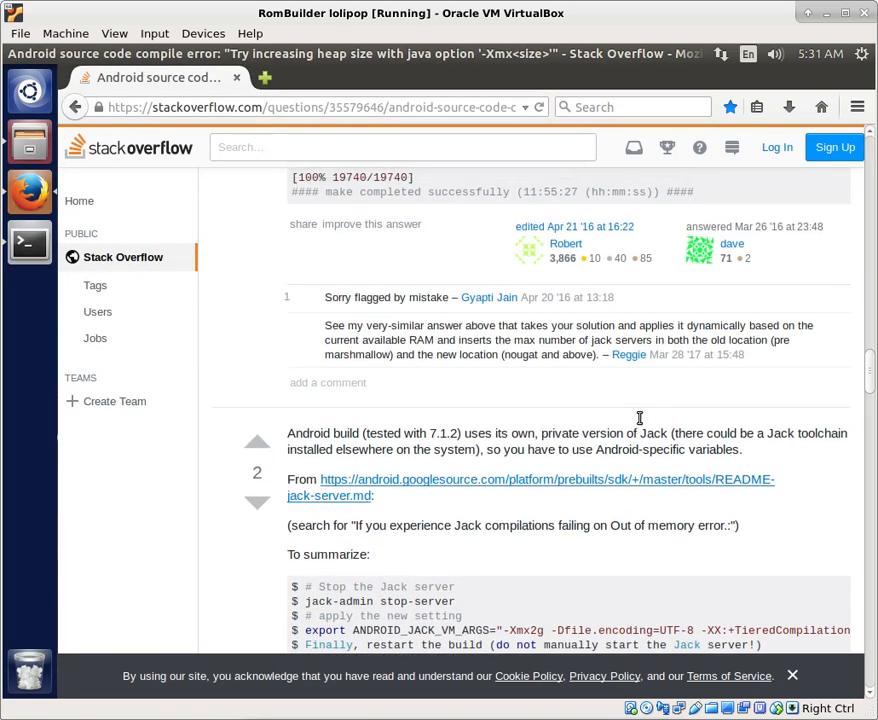
Review the Stack Overflow answers on Jack heap settings, including the jack.server.max-service=1 reply.
scroll("up", 3)
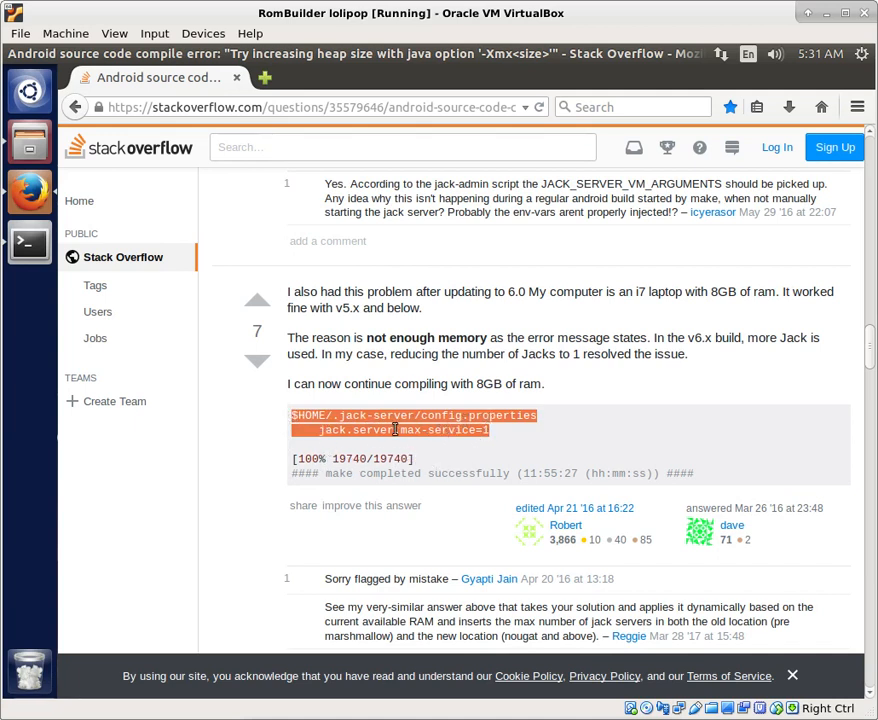
left_click(494, 430)
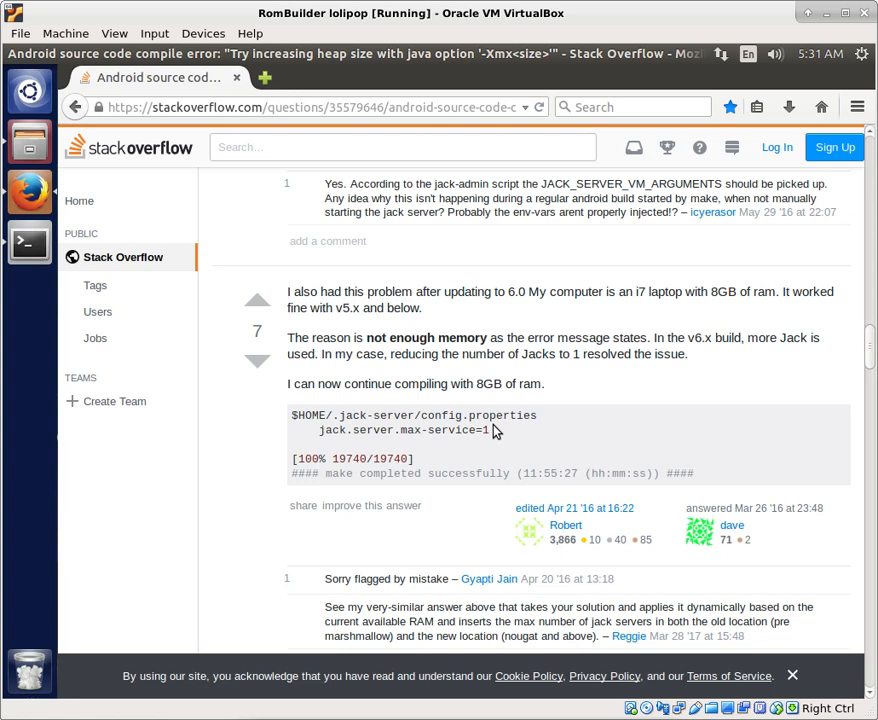
mouse_move(490, 430)
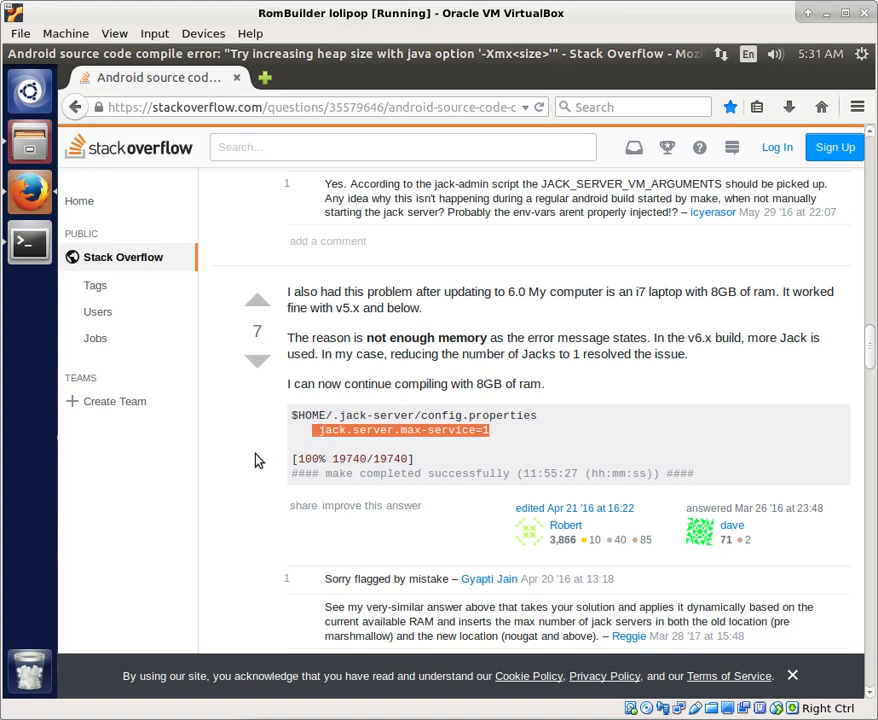
left_click(228, 458)
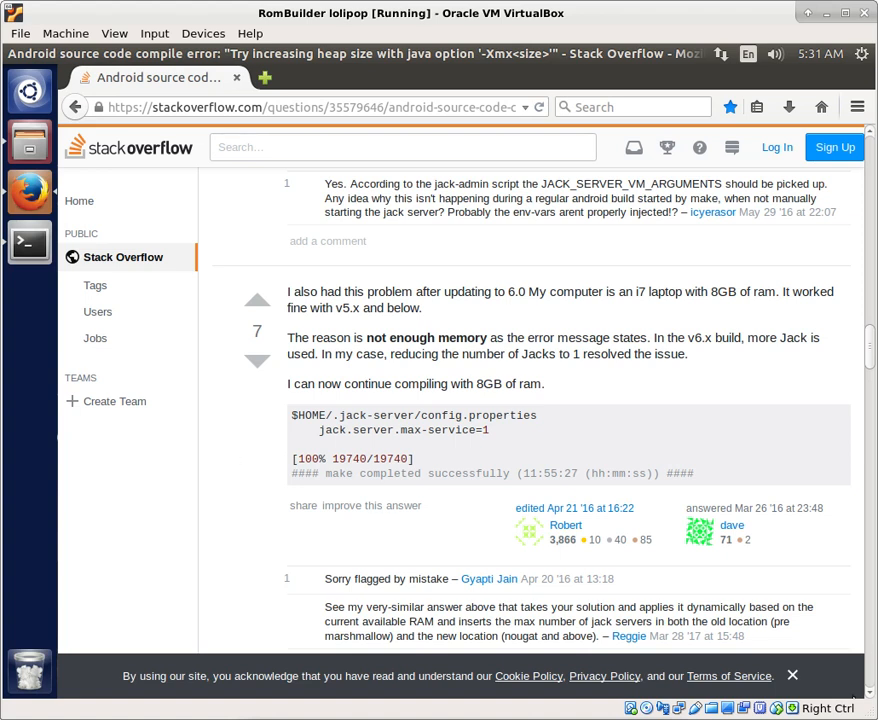
left_click(792, 676)
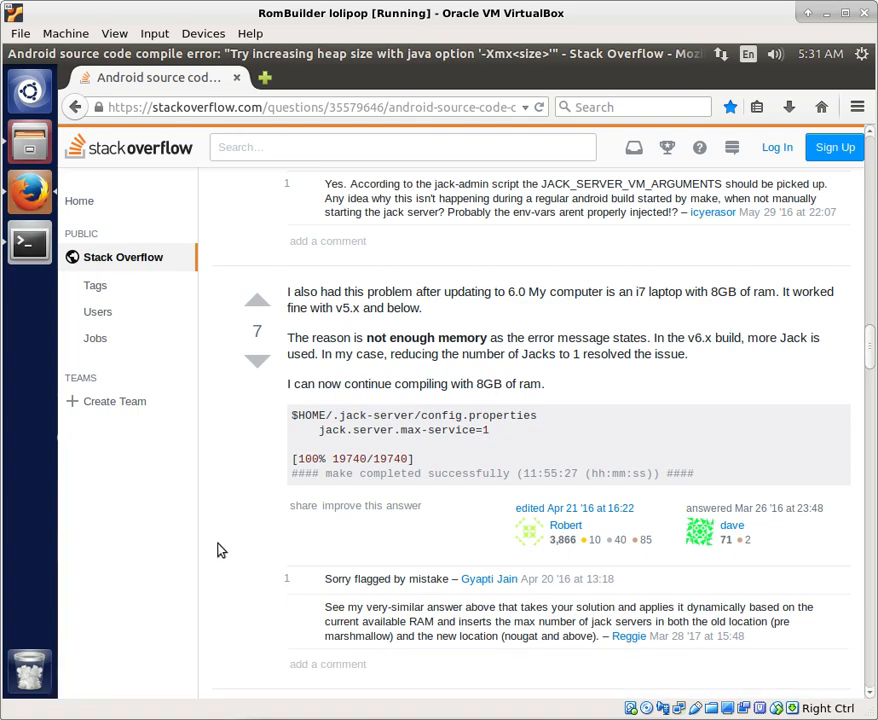
Return to the ANDROID_JACK_VM_ARGS answer and select the -Xmx2g heap value in its export command.
scroll("down", 3)
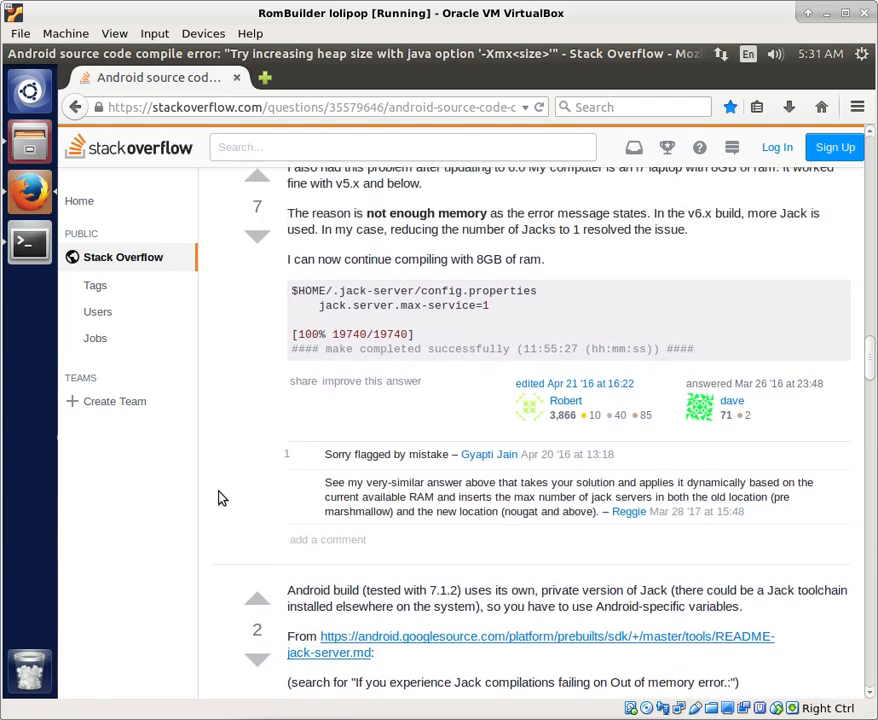
scroll("up", 3)
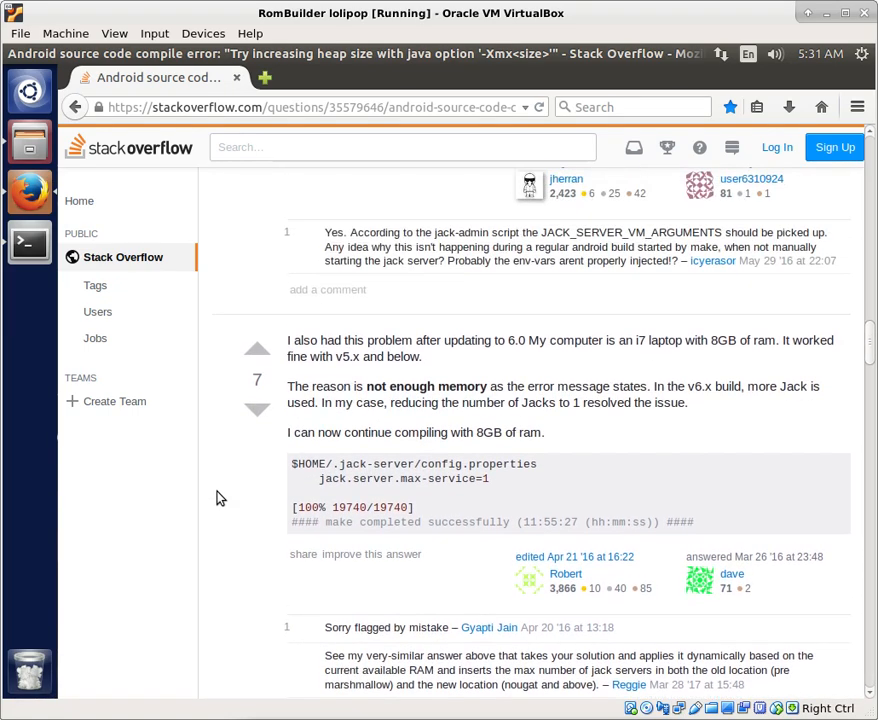
scroll("down", 3)
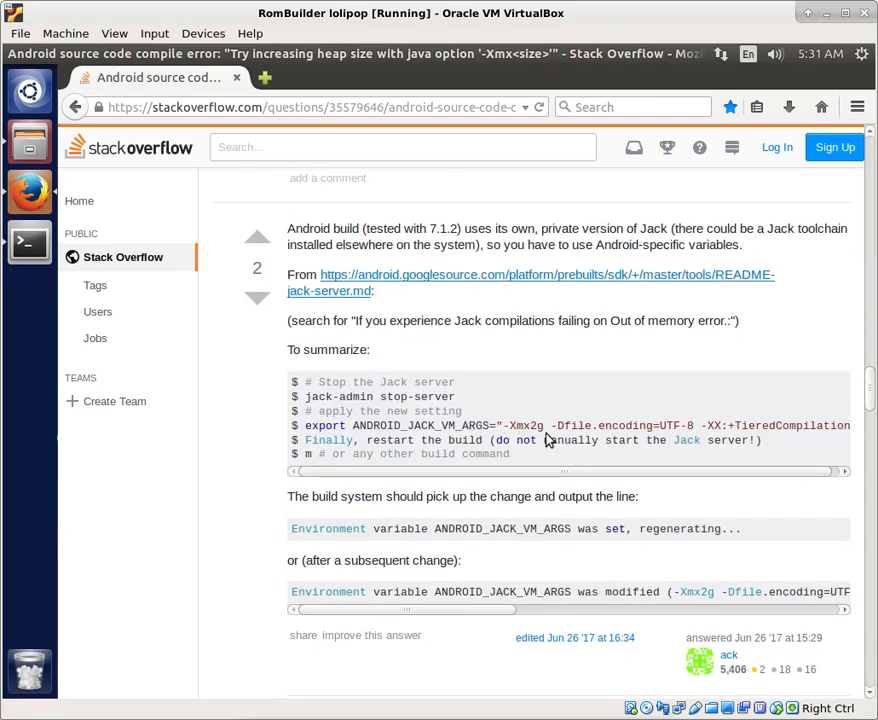
double_click(536, 424)
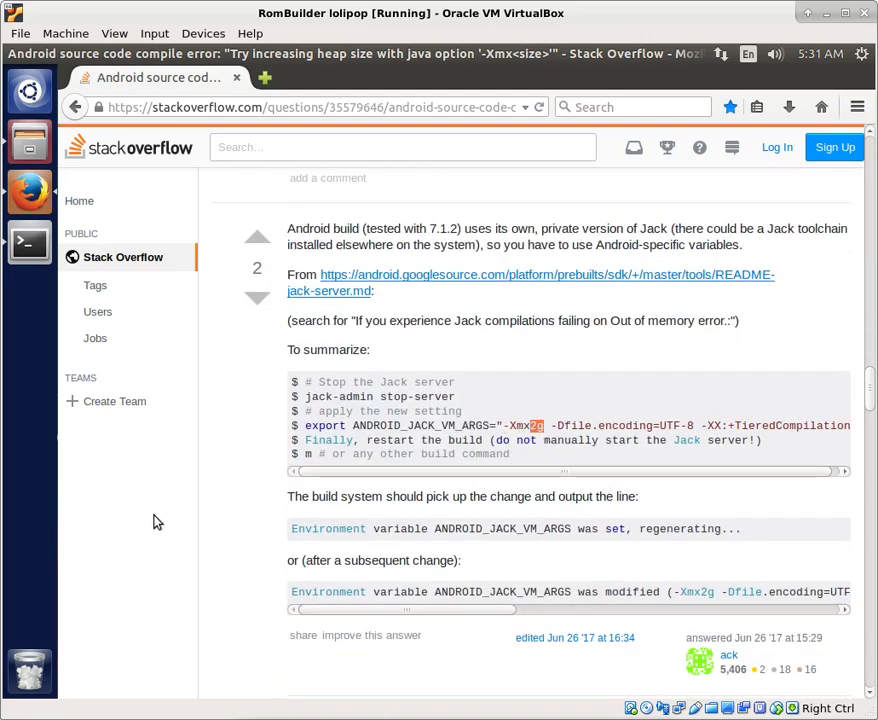
mouse_move(284, 396)
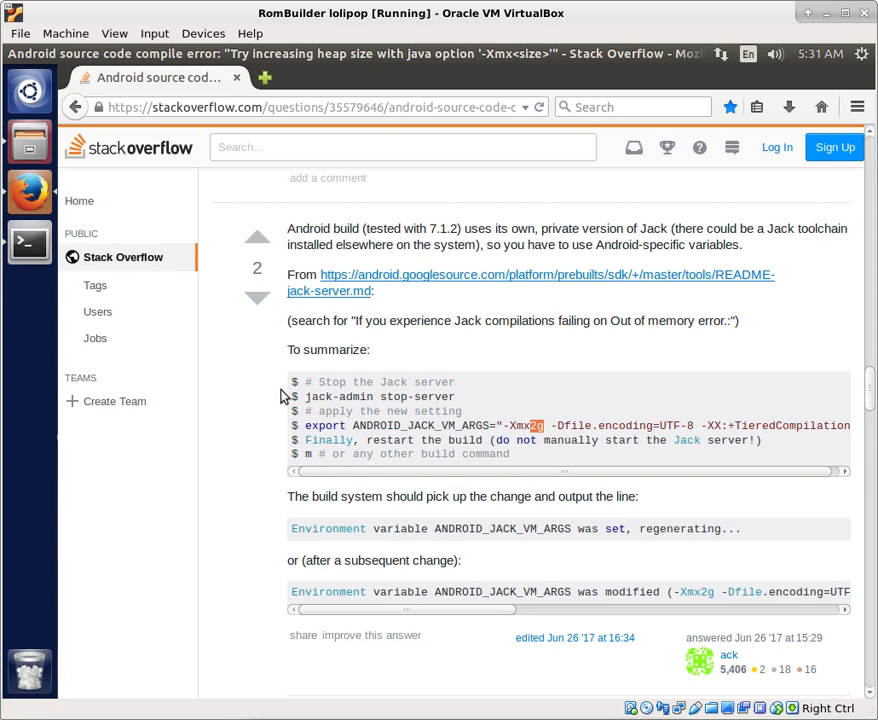
mouse_move(316, 496)
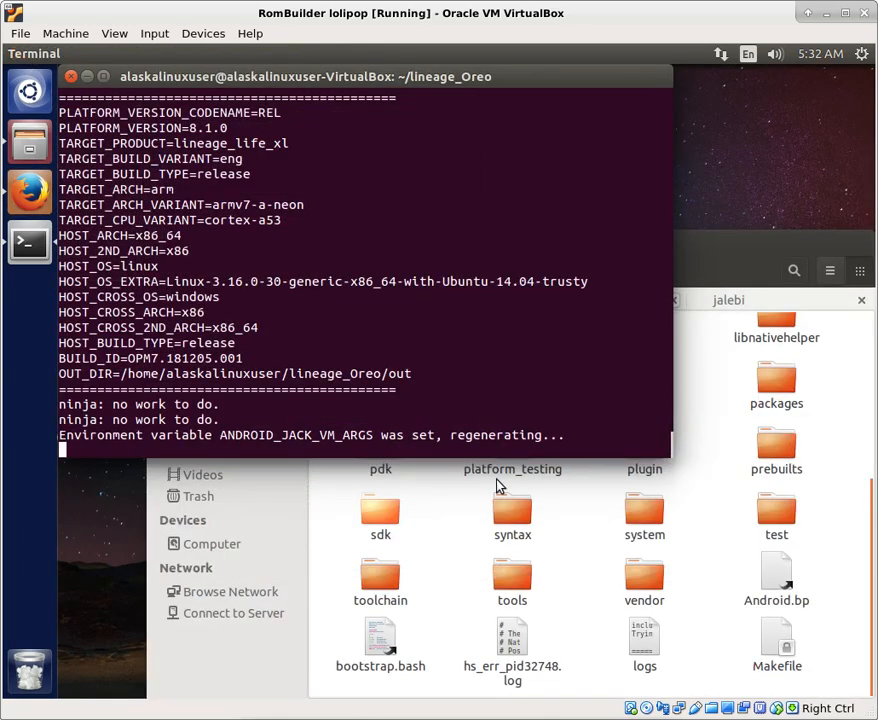
mouse_move(732, 240)
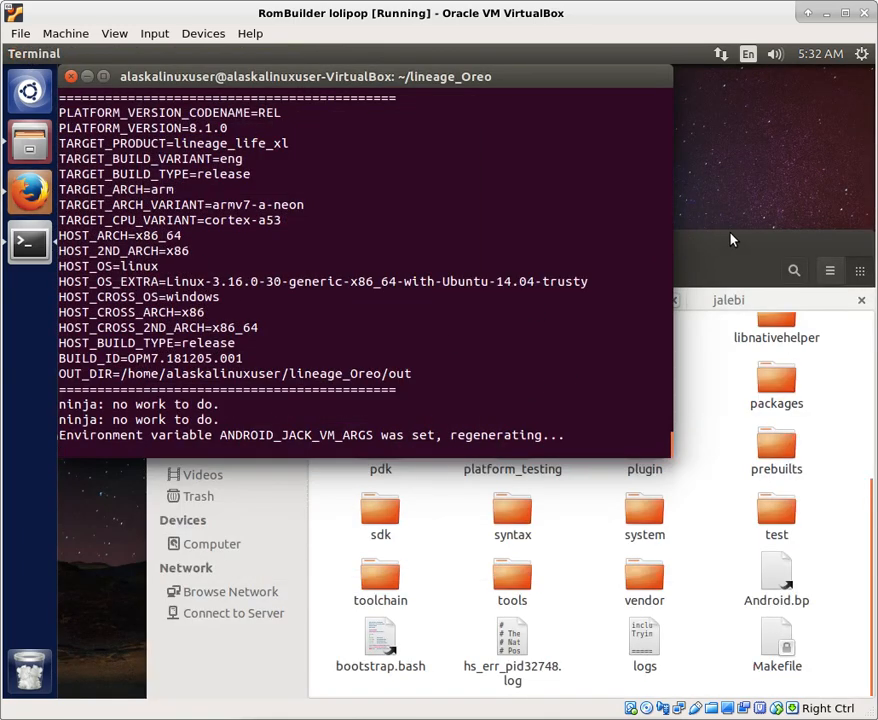